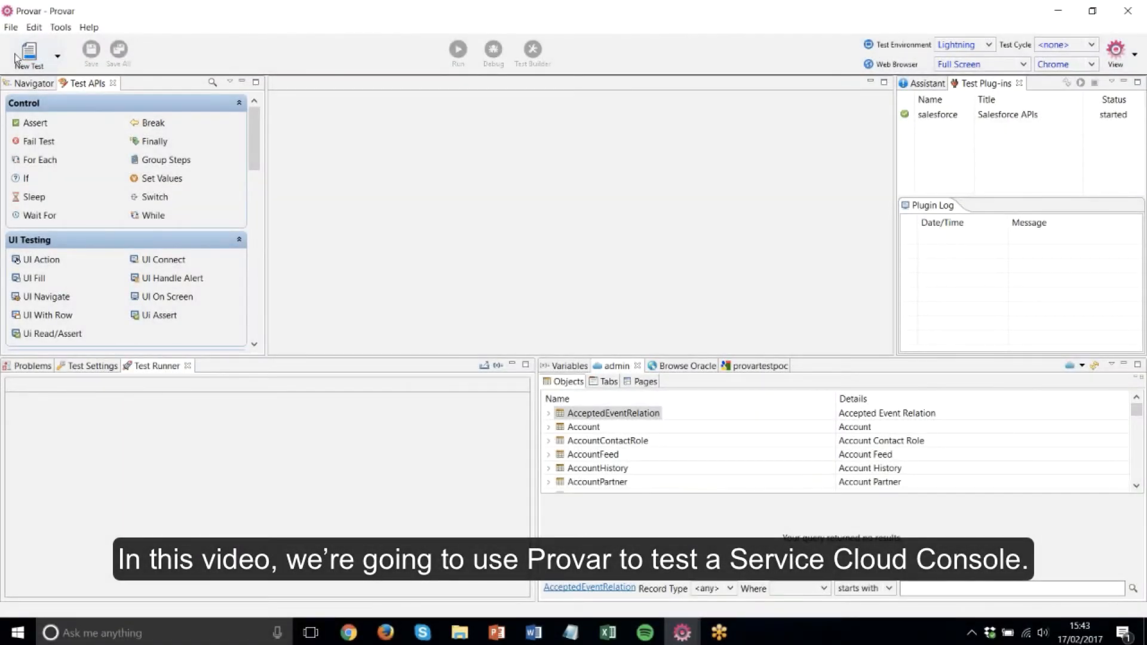
Begin a new test case and enter 'ServiceCloud' as its test name.
{"action": "left_click", "coordinate": [28, 53]}
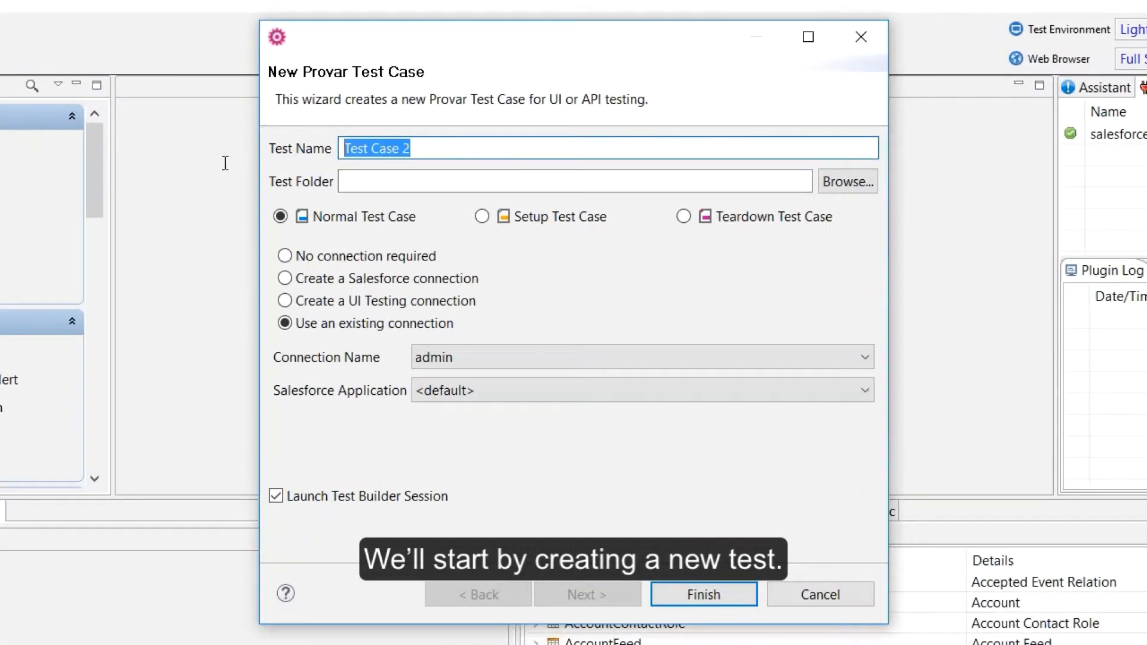
{"action": "type", "text": "ServiceCloud"}
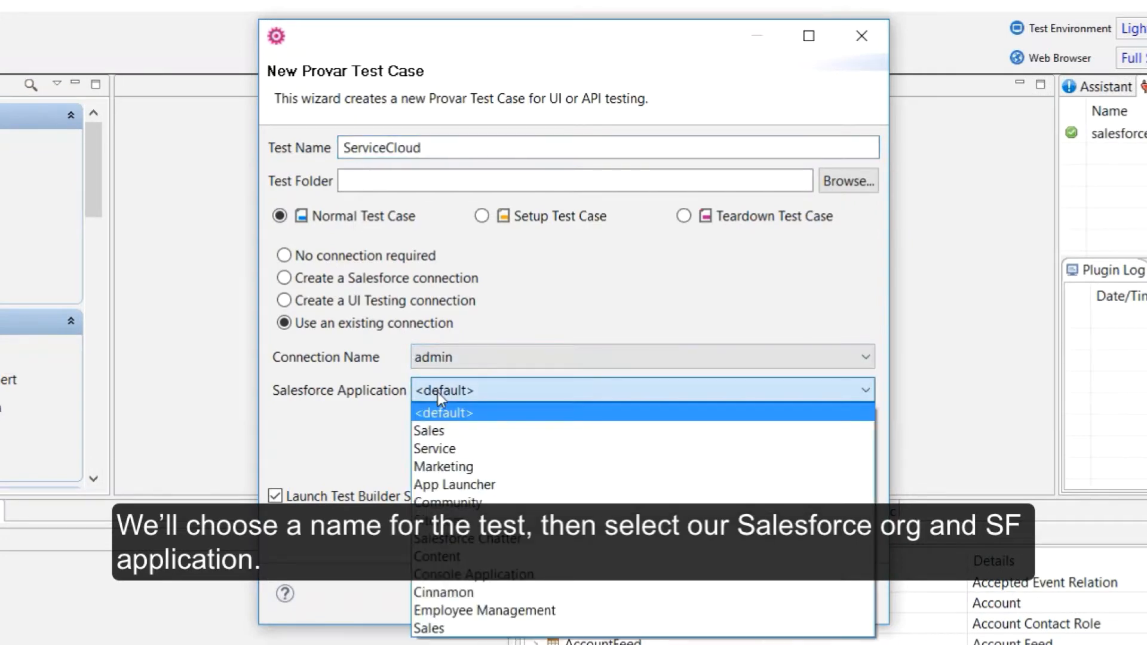
{"action": "mouse_move", "coordinate": [473, 573]}
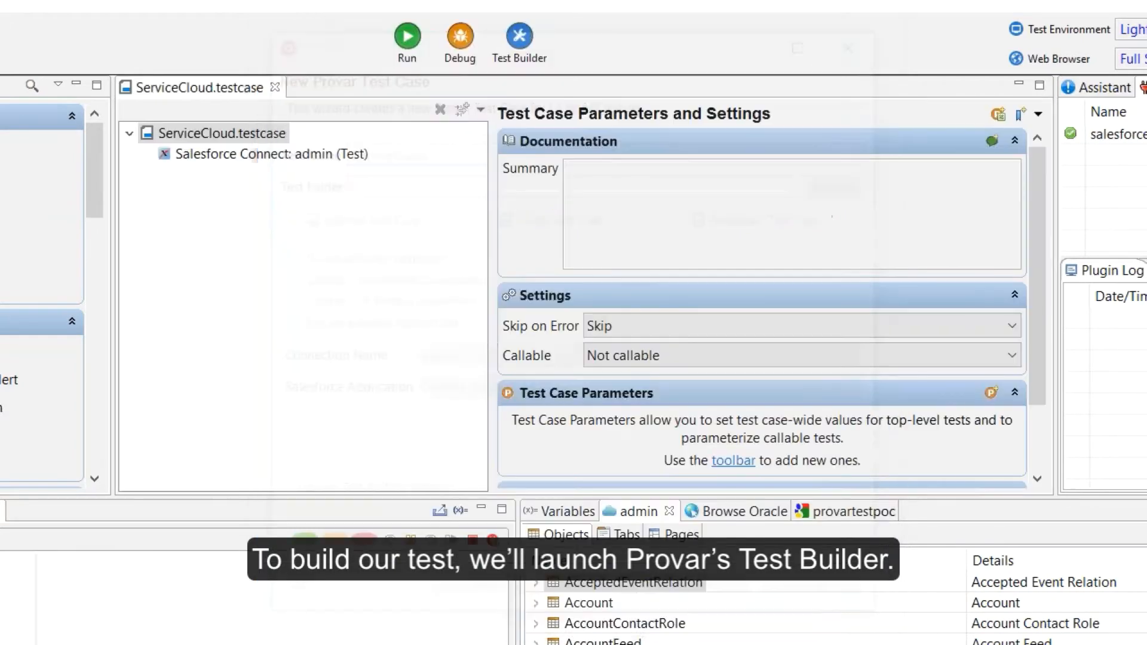
Launch a Test Builder session in Chrome for the ServiceCloud test.
{"action": "left_click", "coordinate": [519, 34]}
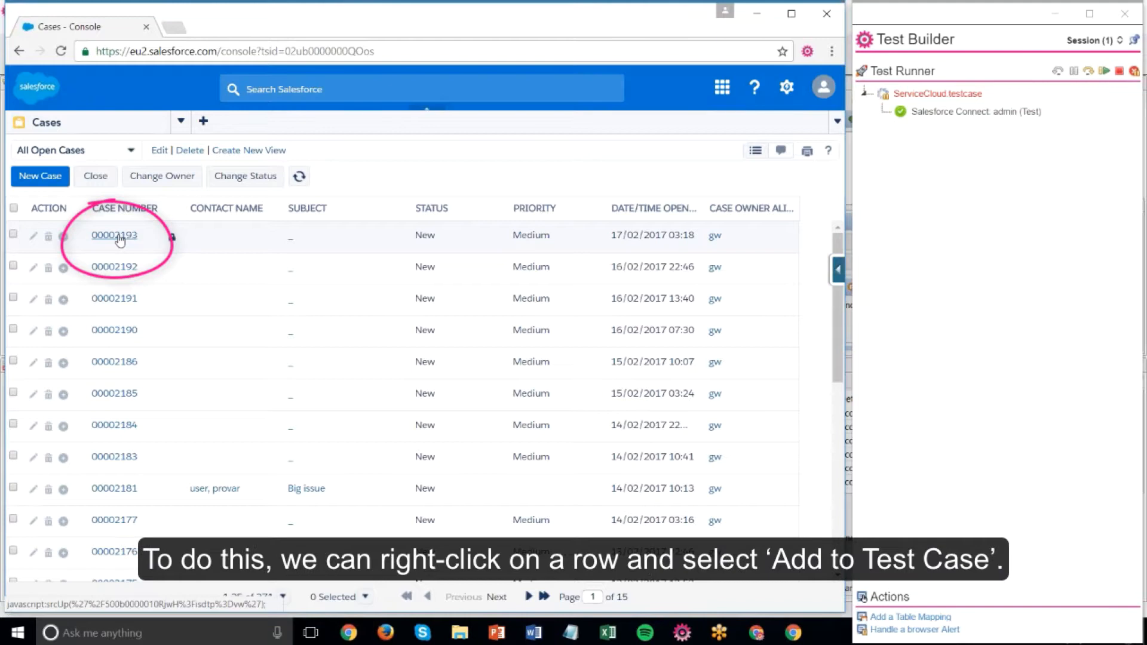
Add and run a click step on case 00002193, locating the row by Case Number and Status.
{"action": "right_click", "coordinate": [114, 235]}
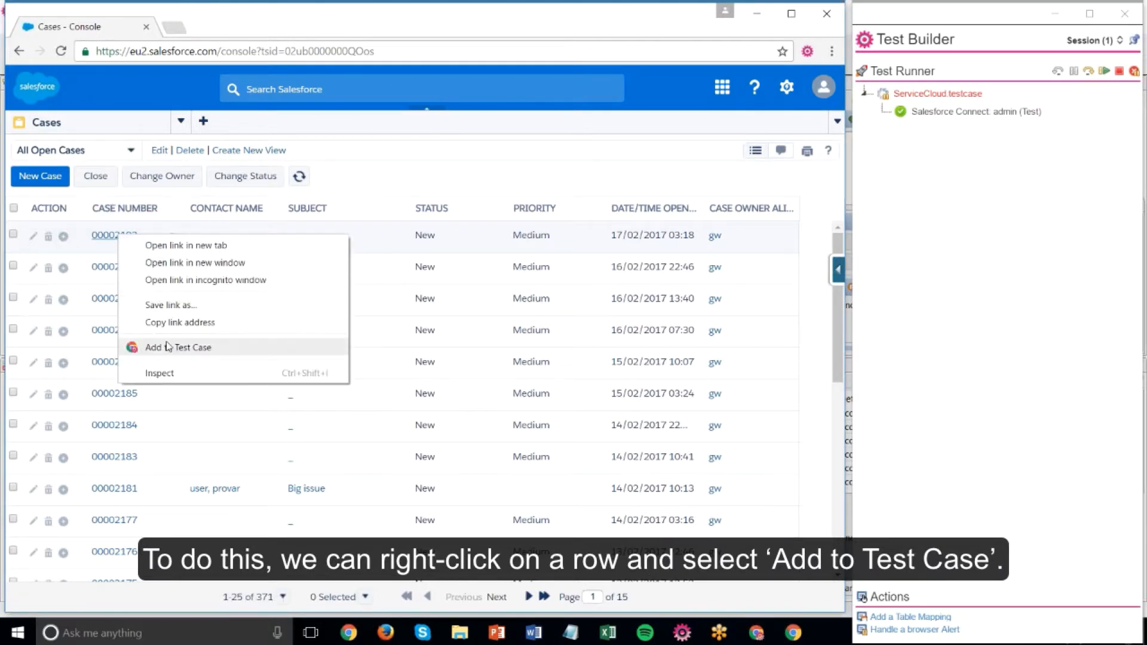
{"action": "left_click", "coordinate": [178, 346]}
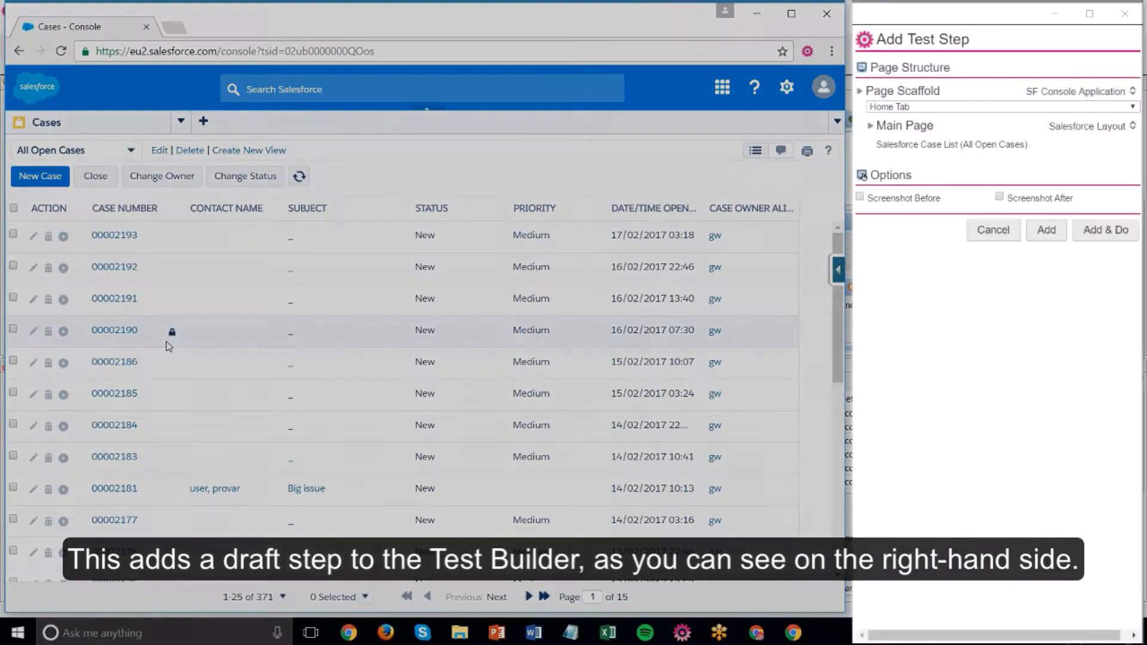
{"action": "left_click", "coordinate": [114, 234]}
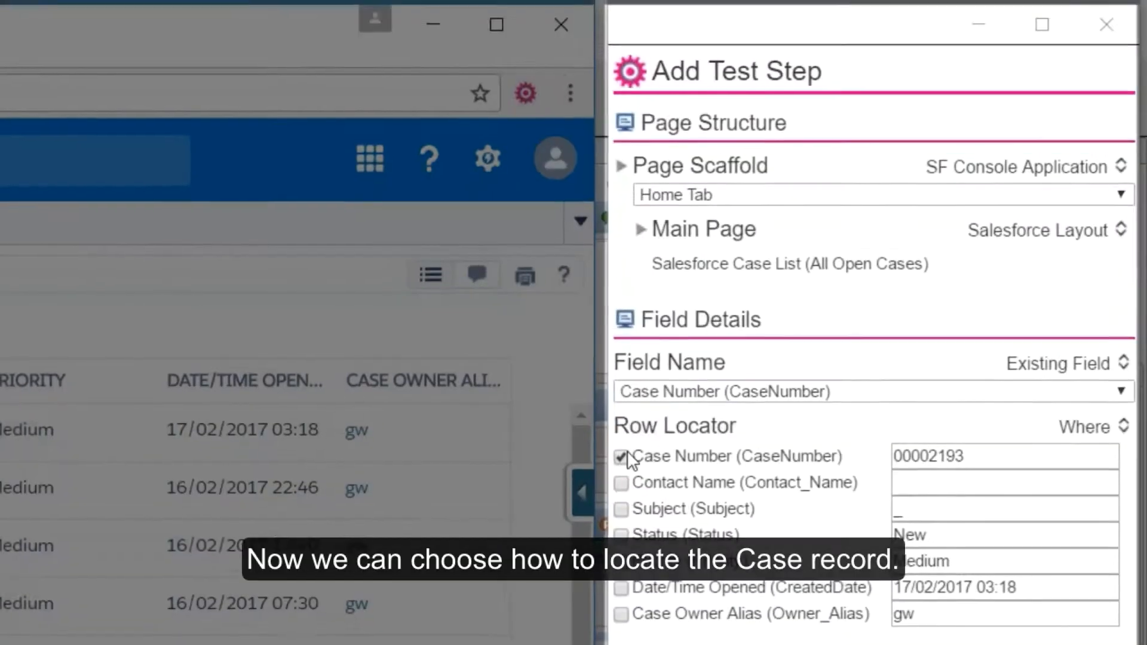
{"action": "scroll", "scroll_direction": "down", "scroll_amount": 3}
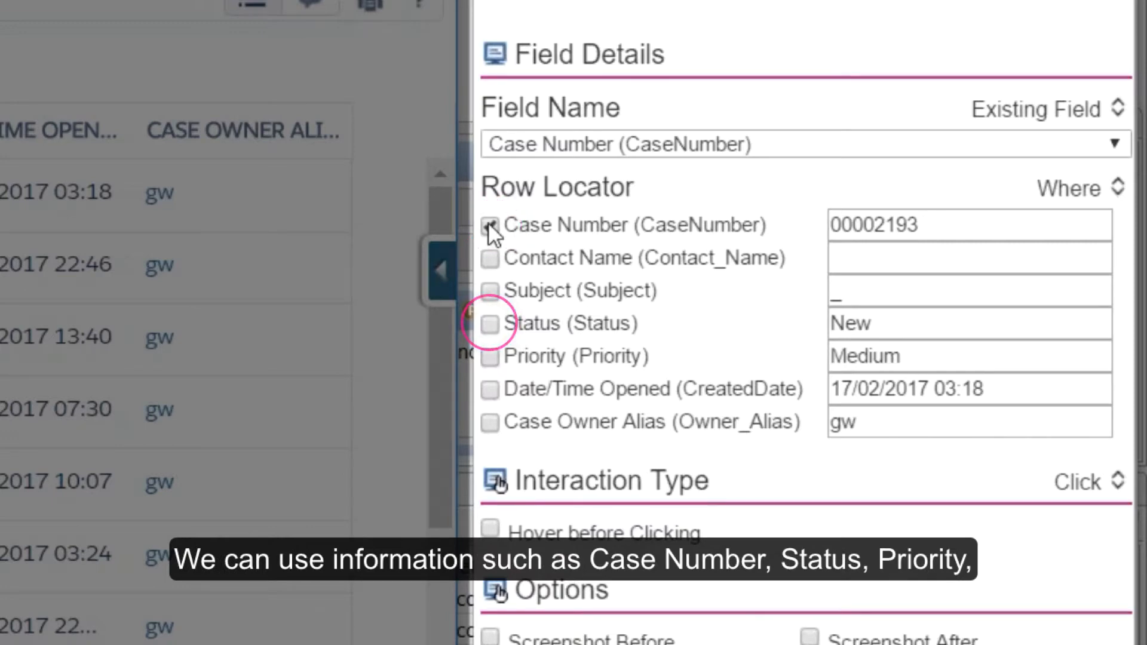
{"action": "left_click", "coordinate": [489, 323]}
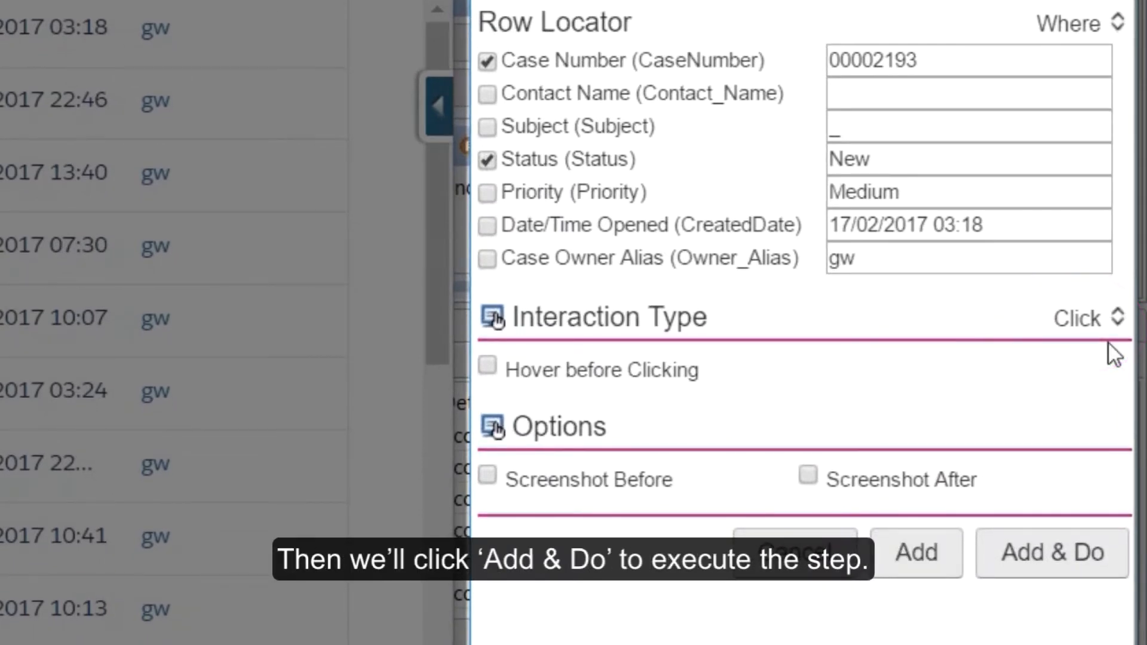
{"action": "left_click", "coordinate": [1051, 554]}
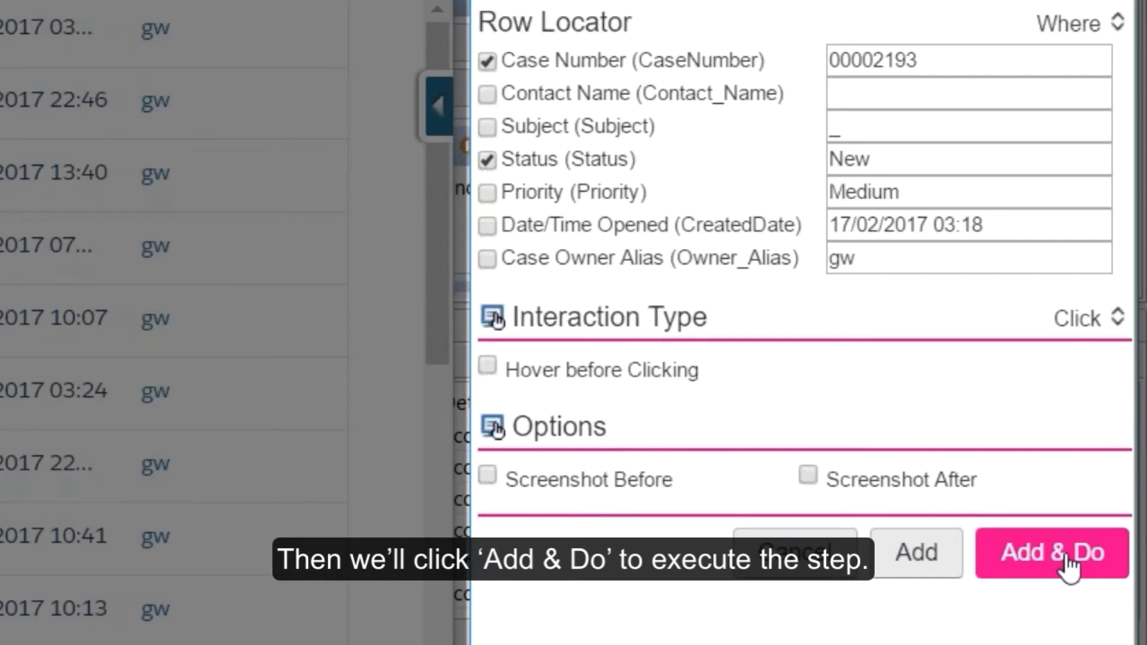
{"action": "left_click", "coordinate": [1049, 552]}
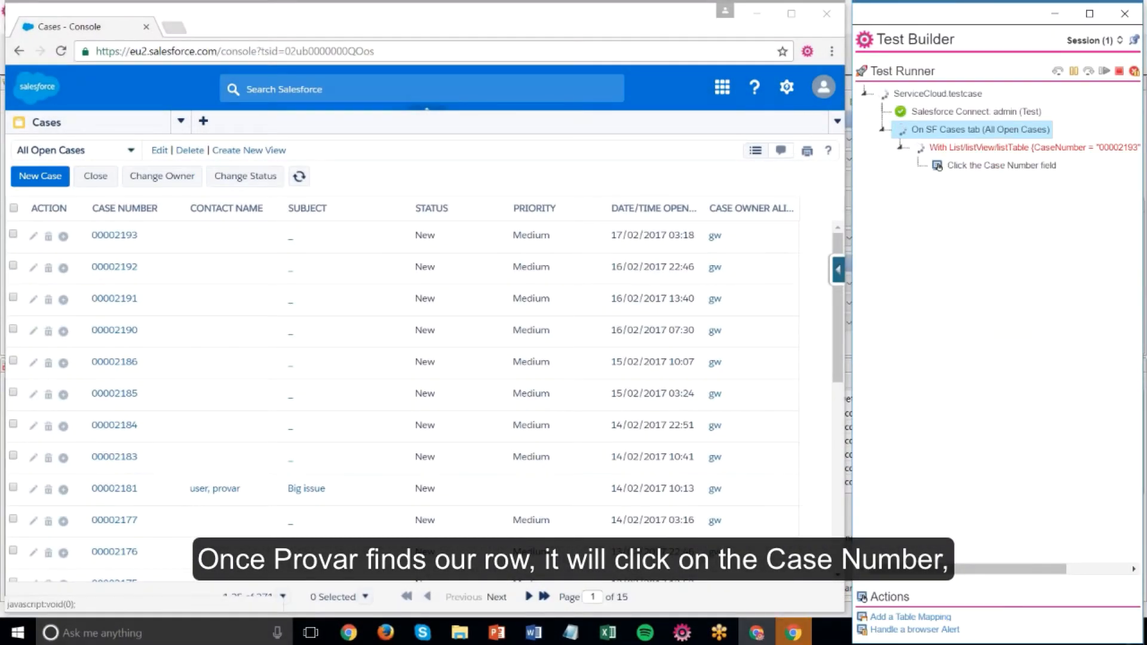
Open case 00002193 and switch its tab to the Case Detail view.
{"action": "left_click", "coordinate": [114, 235]}
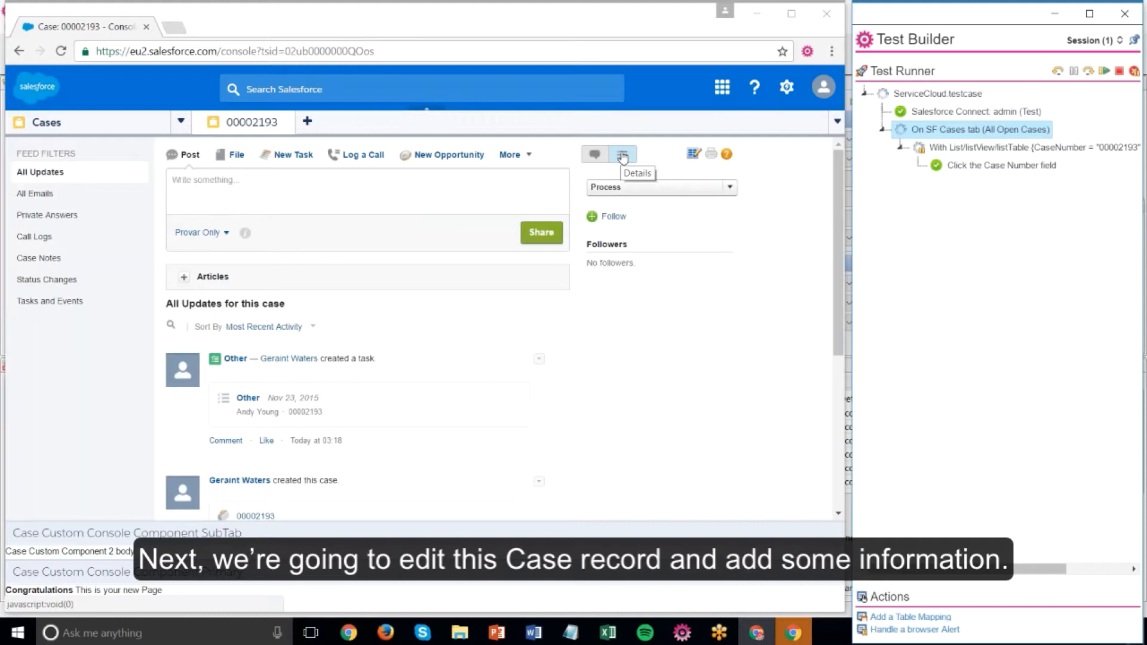
{"action": "left_click", "coordinate": [622, 153]}
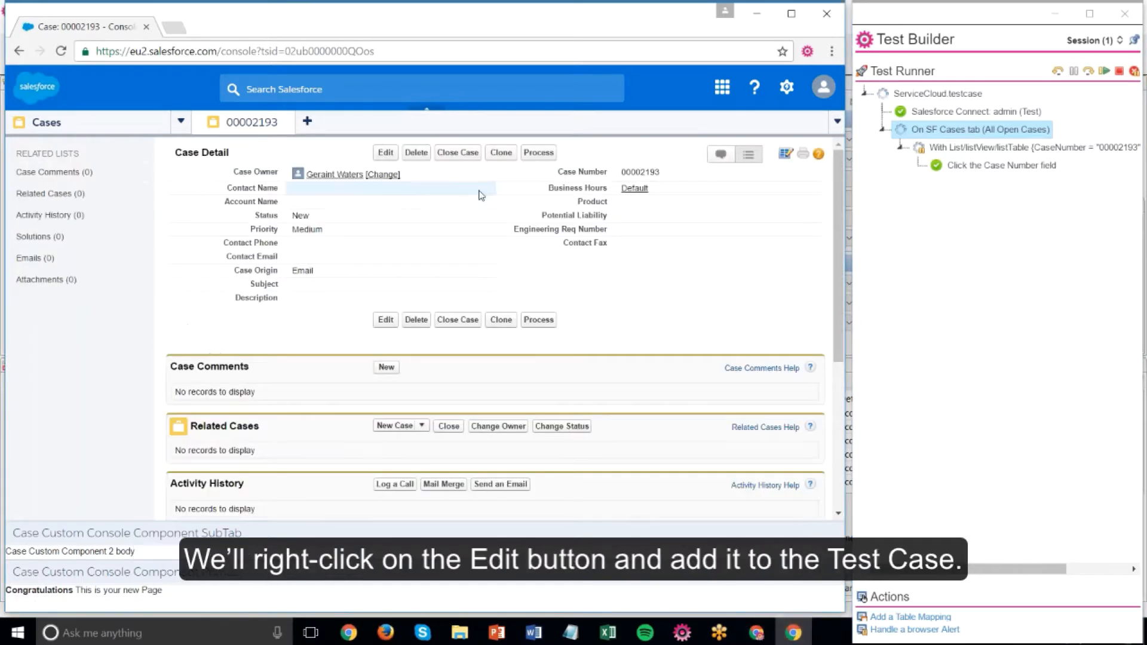
Add and run a Click step on the case's Edit button.
{"action": "right_click", "coordinate": [384, 152]}
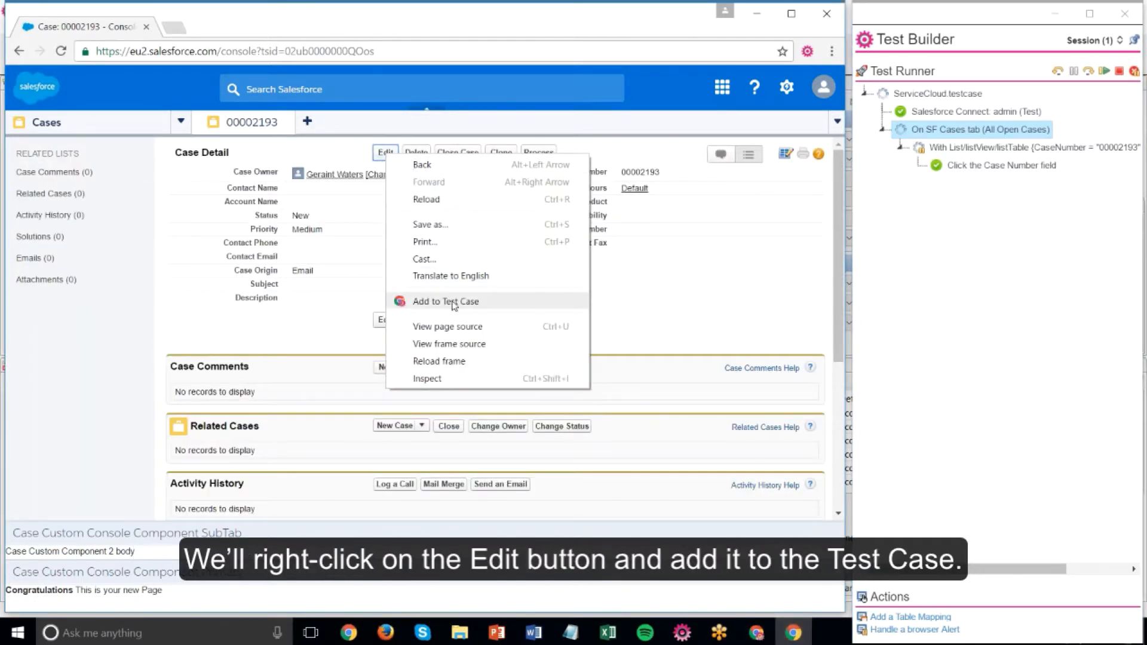
{"action": "left_click", "coordinate": [444, 301]}
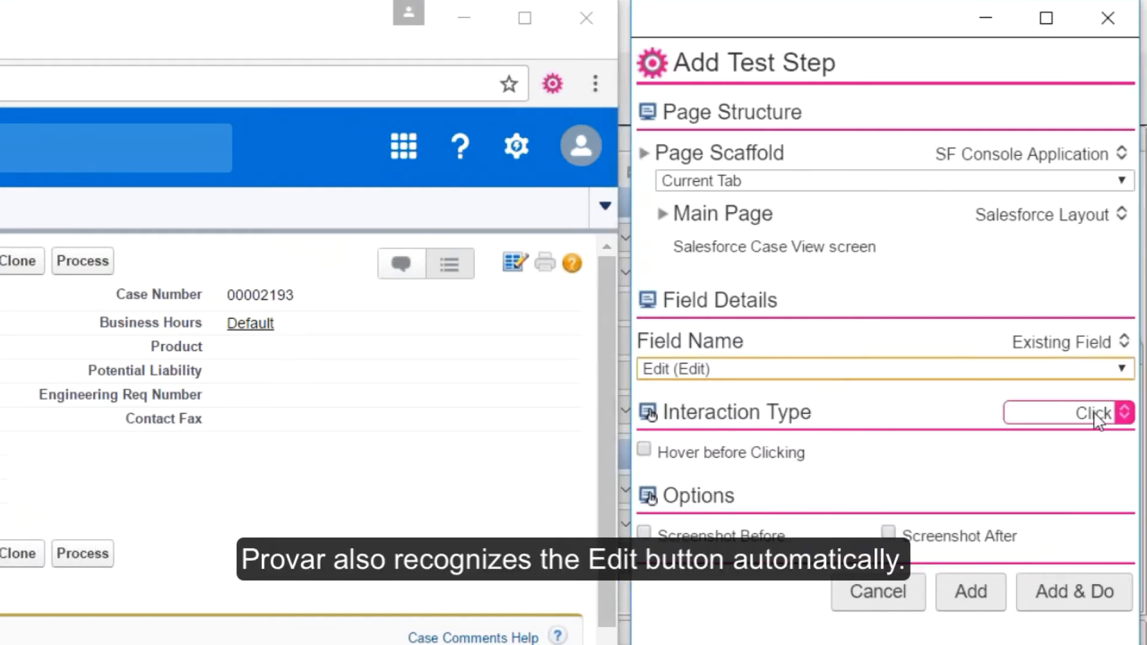
{"action": "left_click", "coordinate": [1126, 411]}
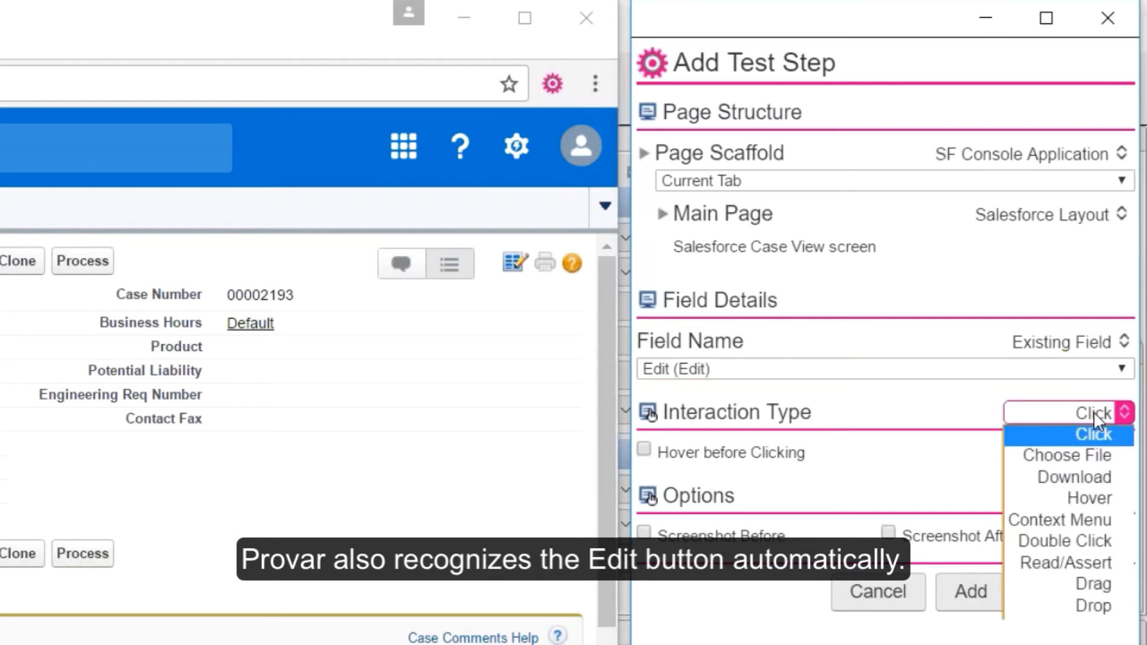
{"action": "mouse_move", "coordinate": [1066, 456]}
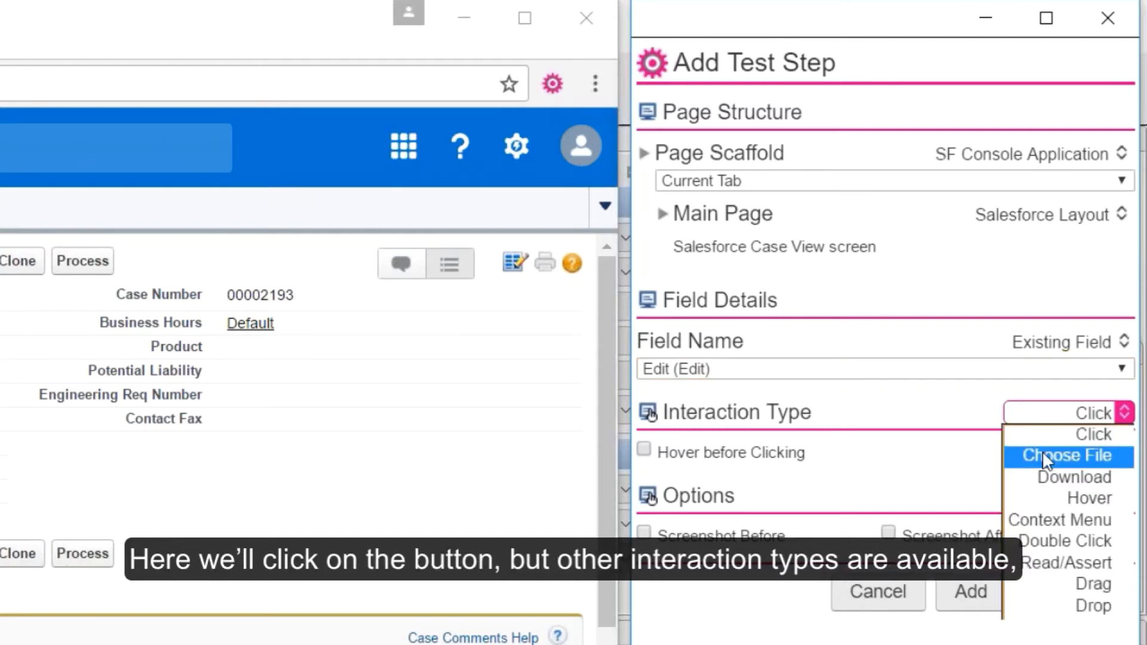
{"action": "mouse_move", "coordinate": [1067, 478]}
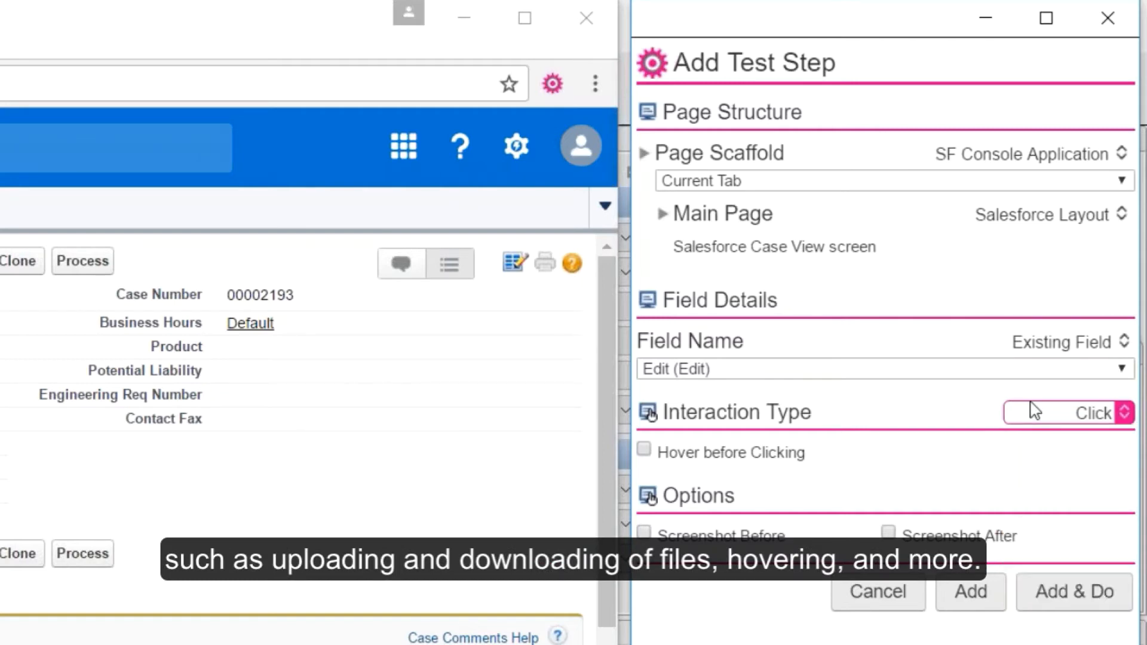
{"action": "left_click", "coordinate": [1074, 591]}
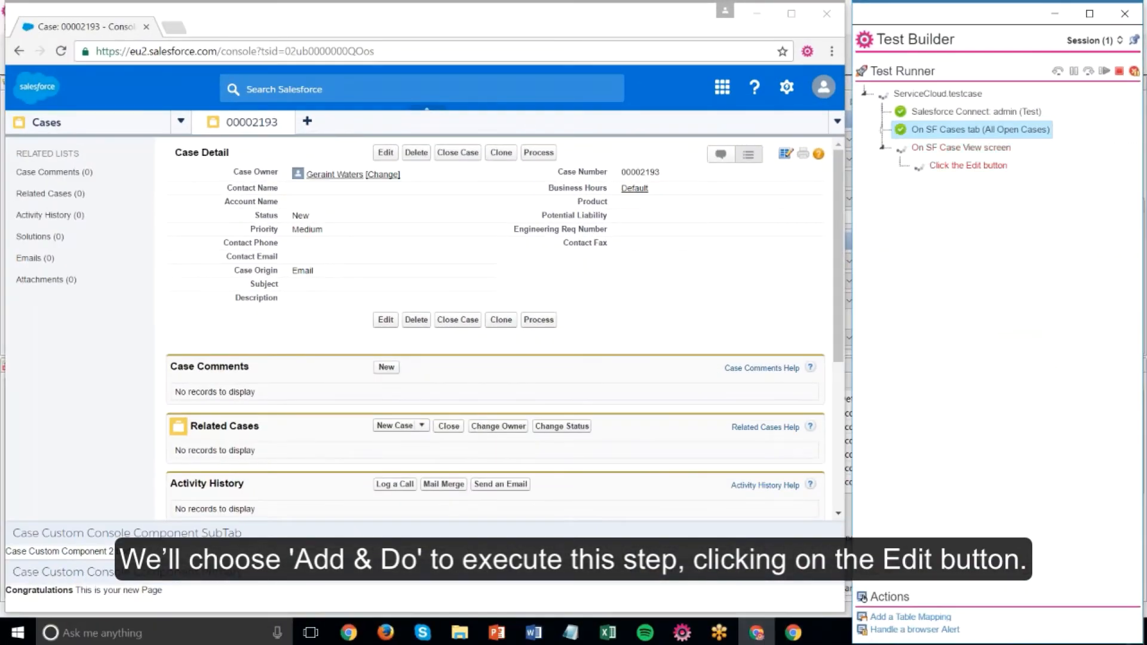
Open the case edit form, then add and run a step setting Subject to 'test'.
{"action": "left_click", "coordinate": [385, 152]}
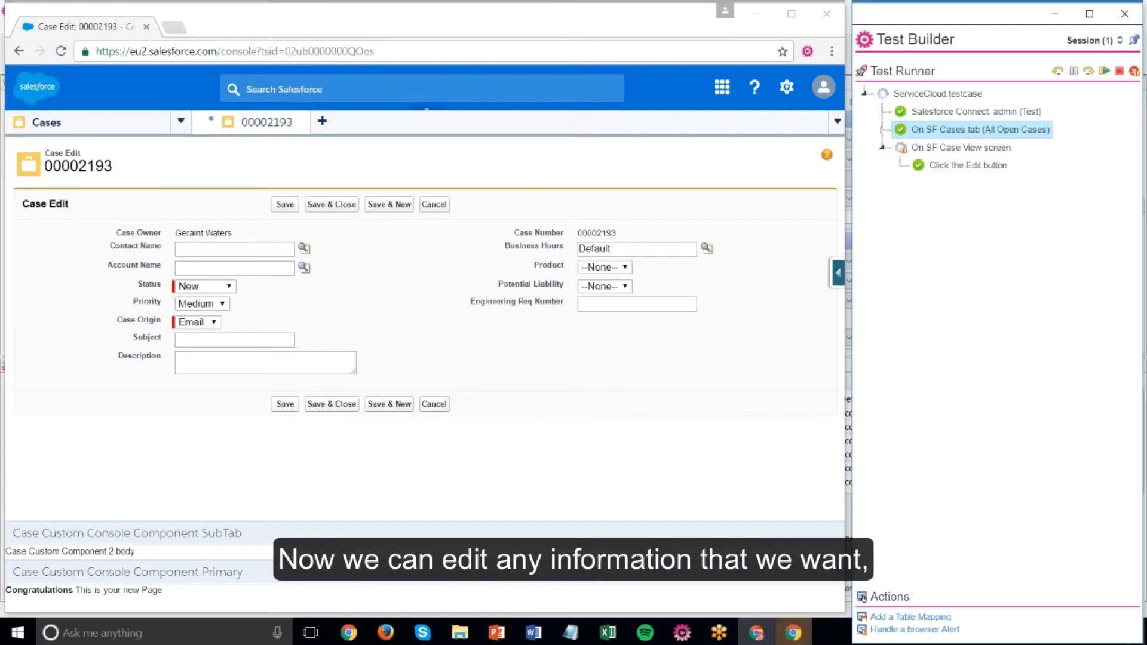
{"action": "right_click", "coordinate": [234, 339]}
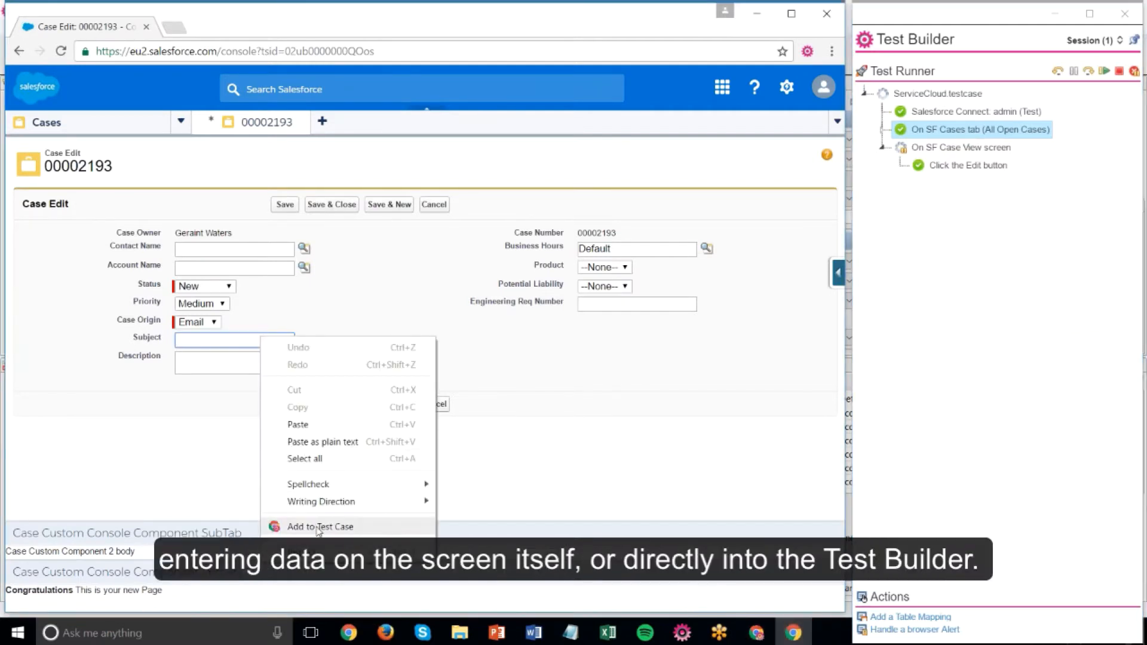
{"action": "left_click", "coordinate": [320, 527]}
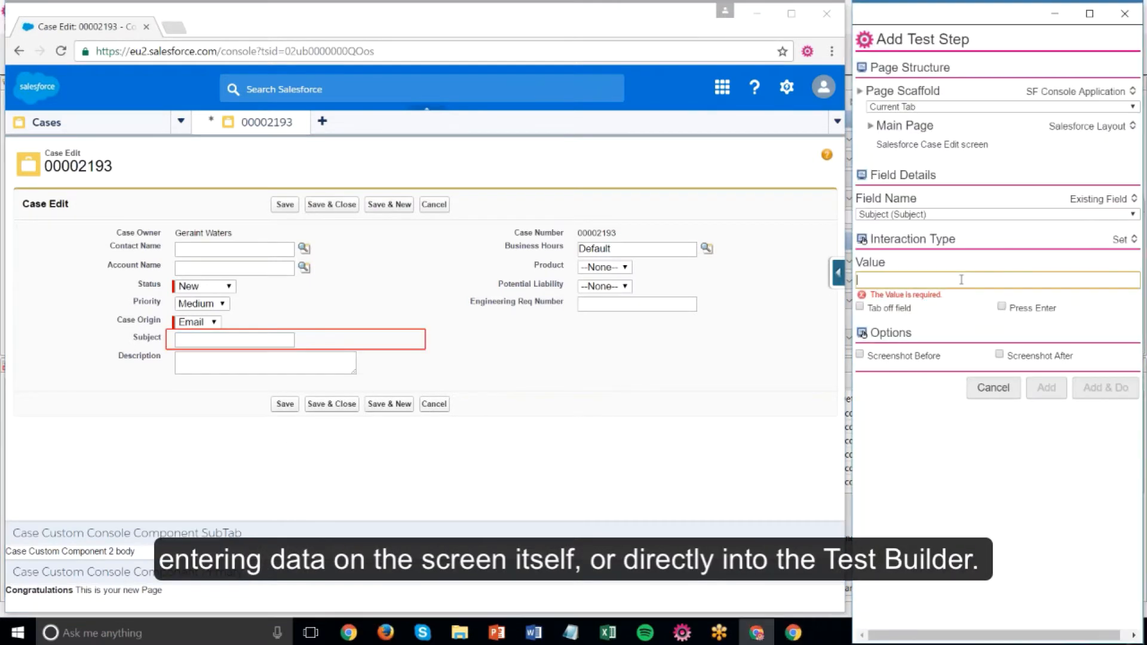
{"action": "type", "text": "test"}
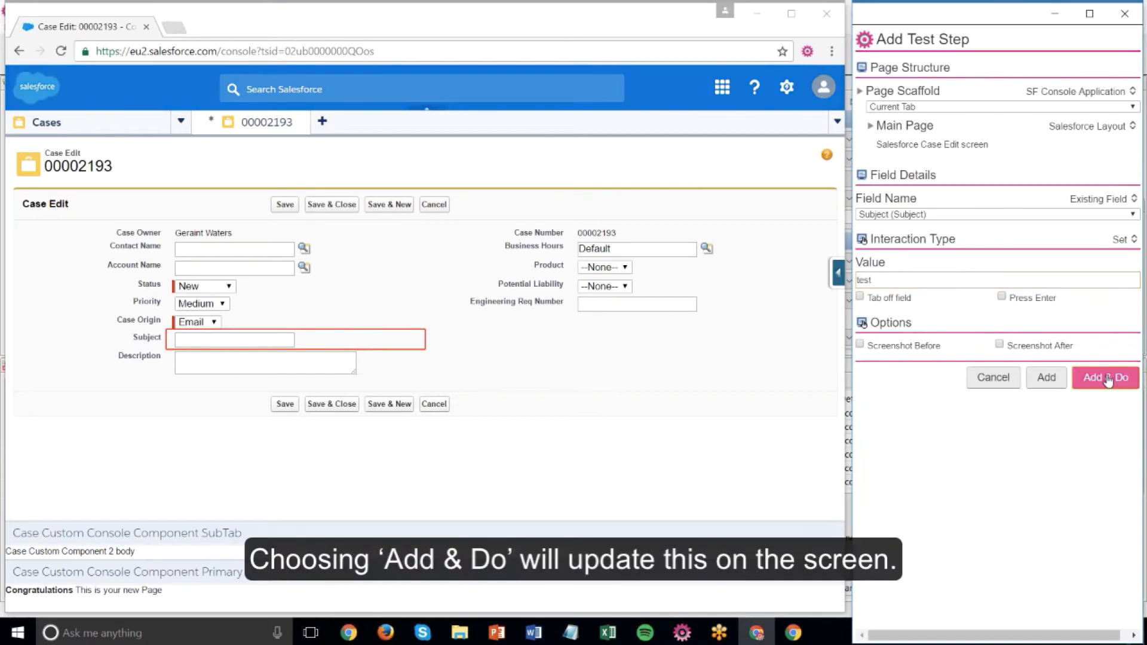
{"action": "left_click", "coordinate": [1104, 377]}
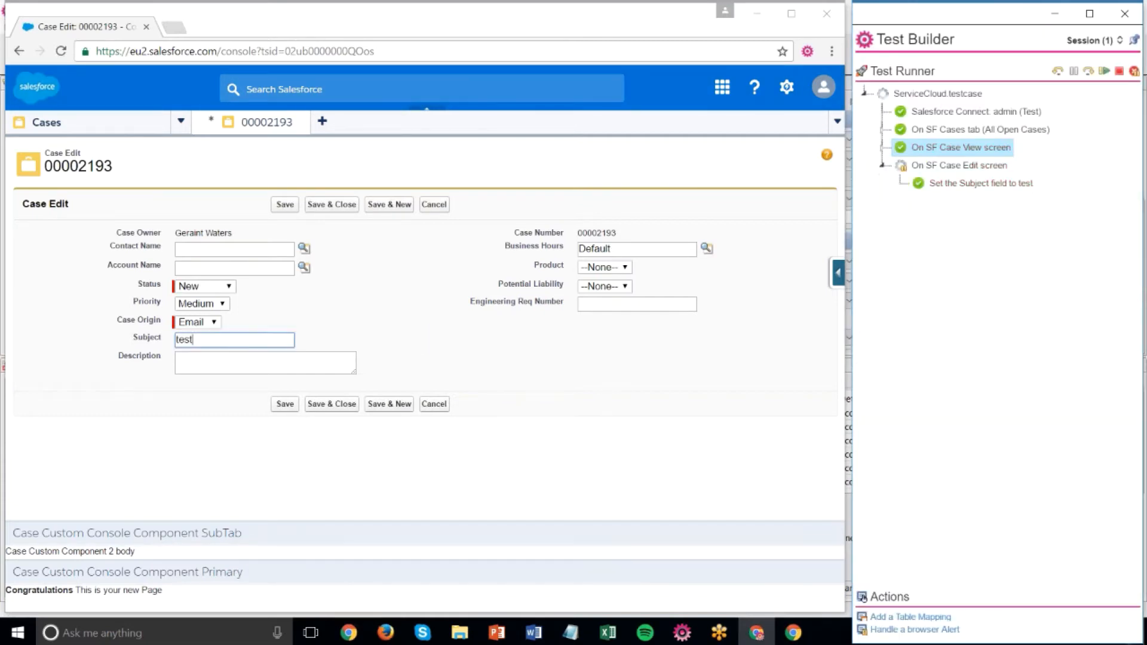
Add and run a step clicking the Save button on the case edit form.
{"action": "right_click", "coordinate": [284, 204]}
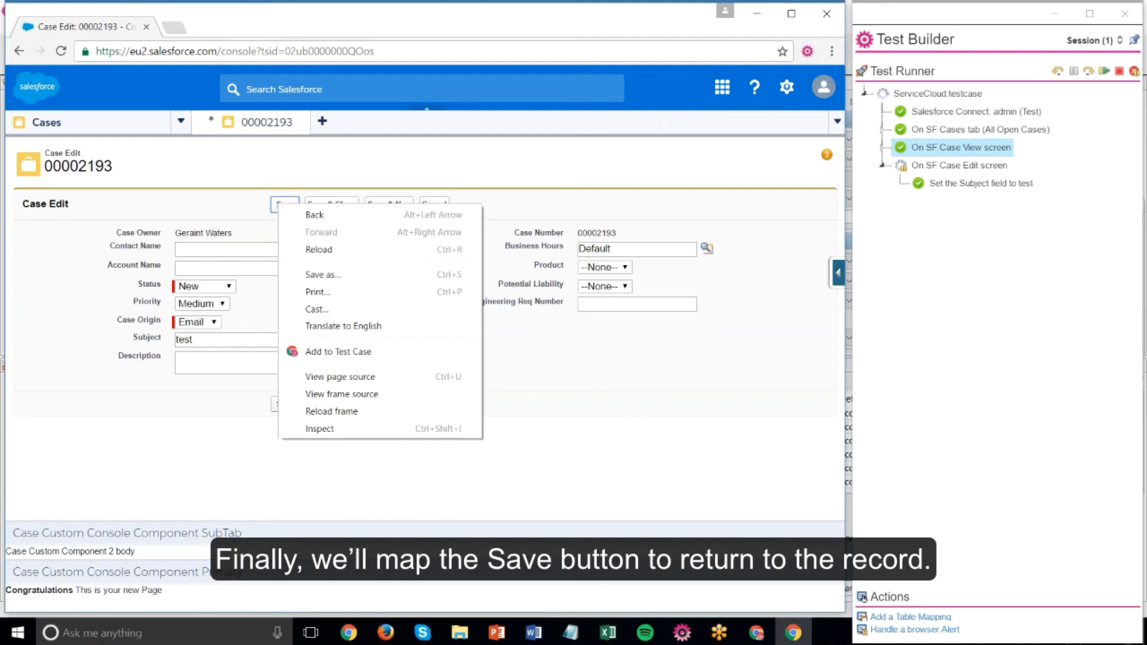
{"action": "left_click", "coordinate": [339, 352]}
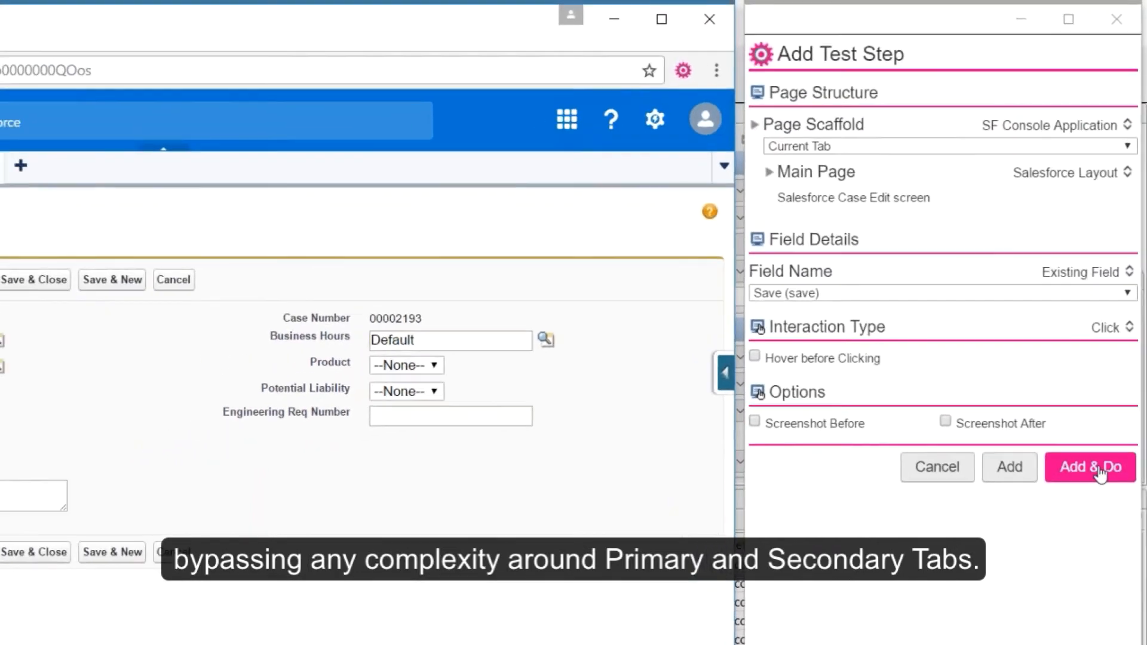
{"action": "left_click", "coordinate": [1089, 466]}
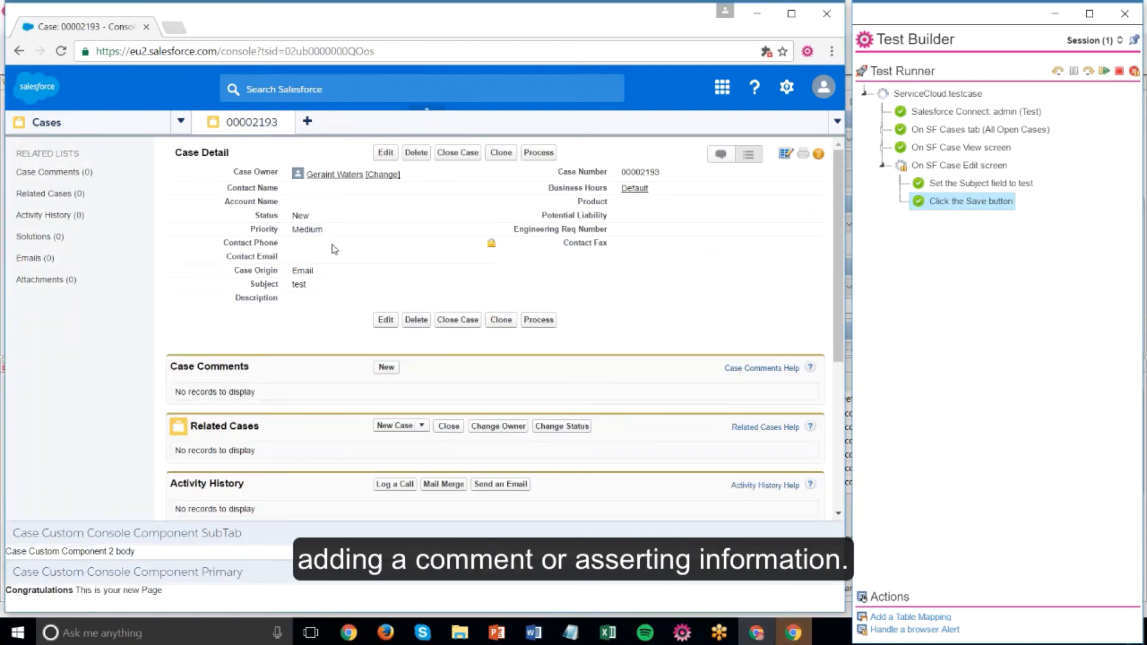
Add a Read/Assert step on Subject with Assert Value checked, and run it.
{"action": "right_click", "coordinate": [300, 284]}
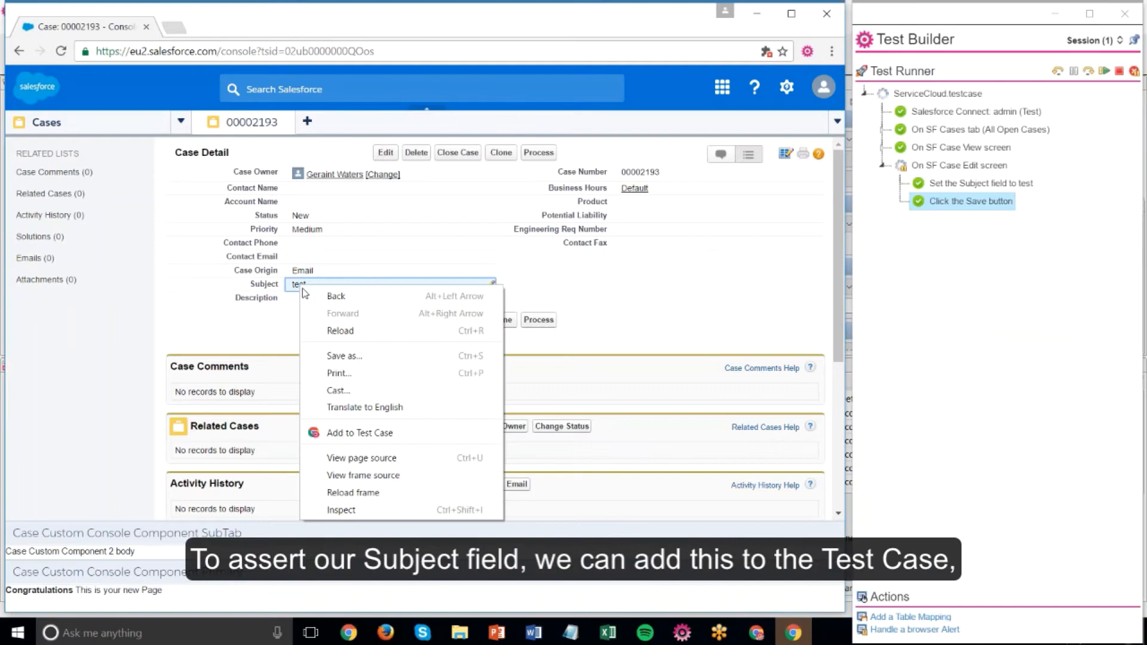
{"action": "left_click", "coordinate": [359, 433]}
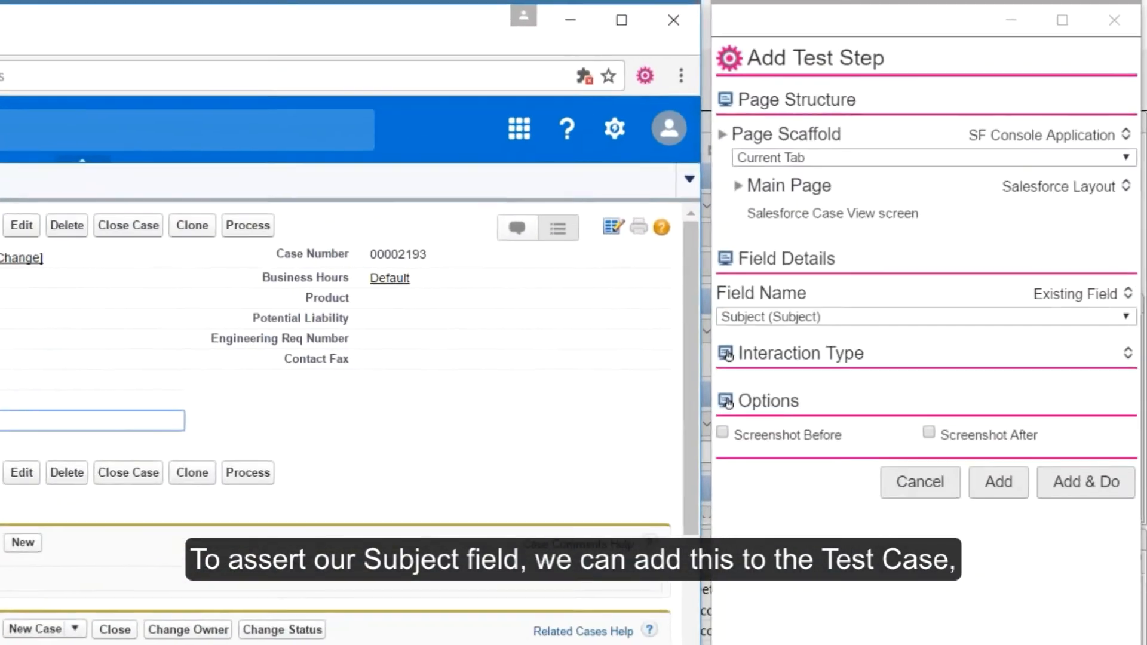
{"action": "left_click", "coordinate": [1125, 359]}
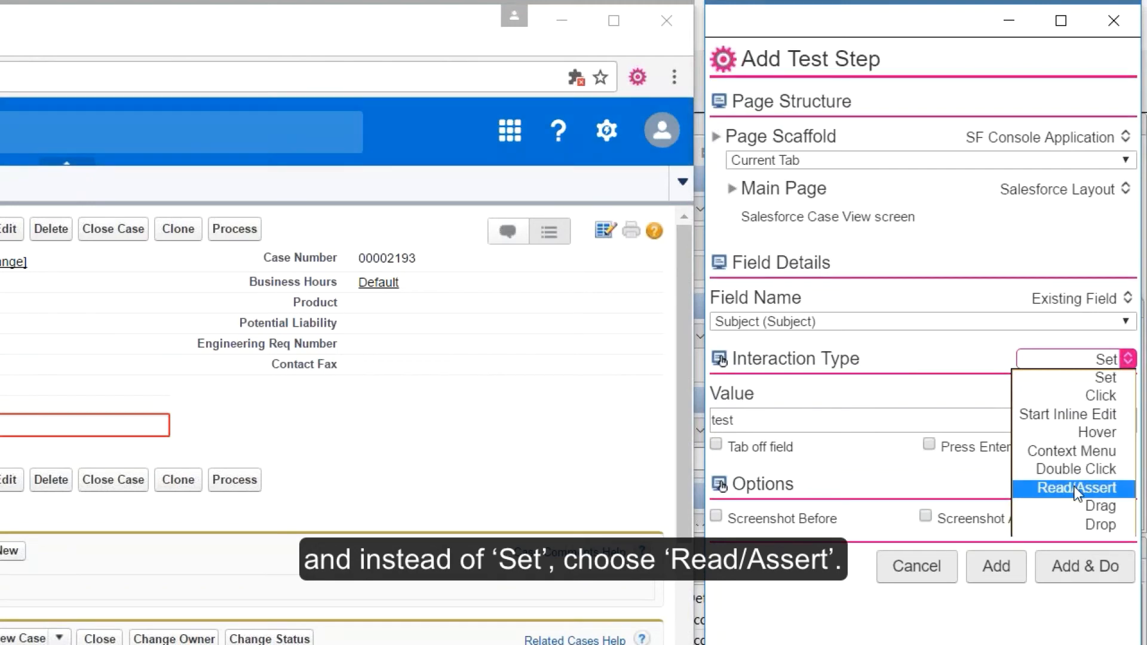
{"action": "left_click", "coordinate": [1072, 487]}
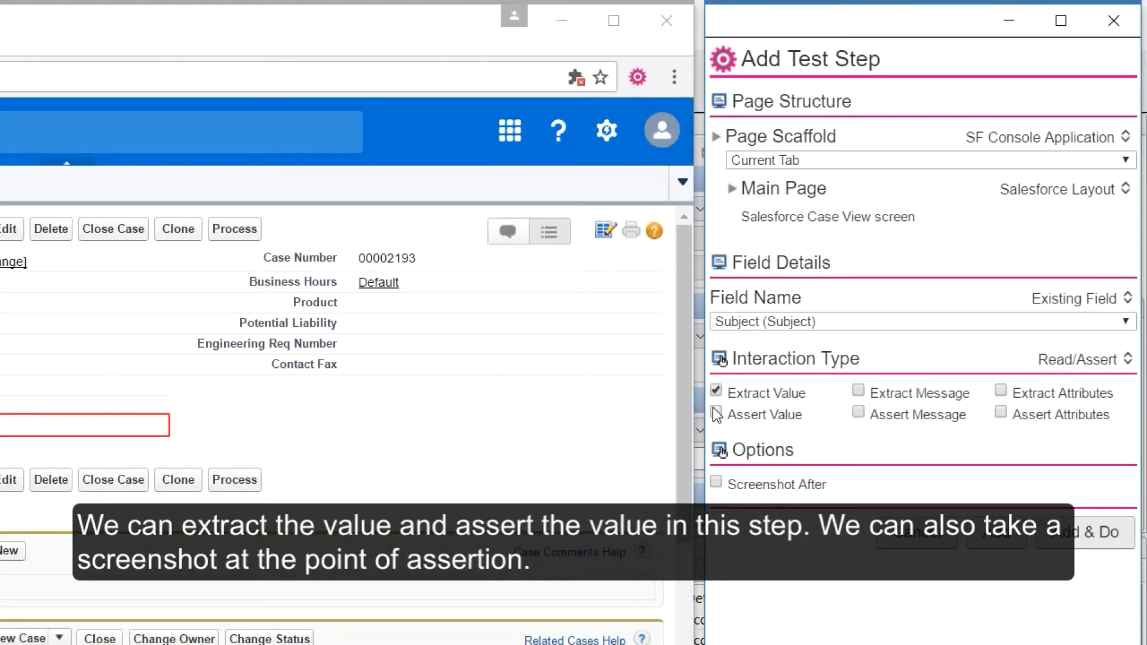
{"action": "left_click", "coordinate": [716, 414]}
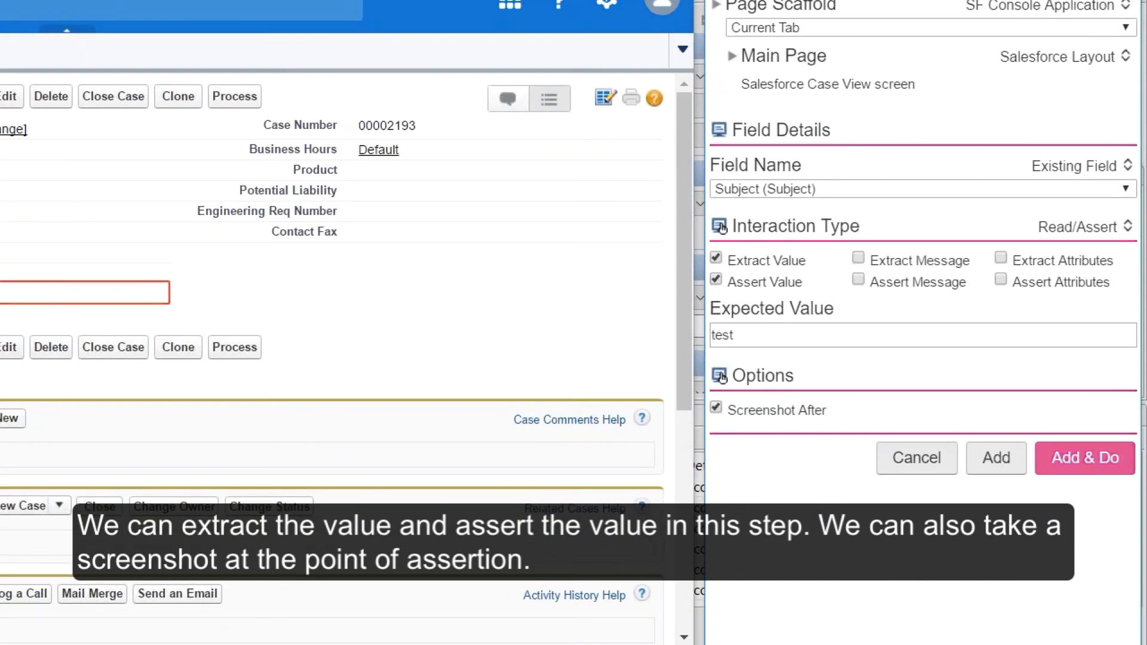
{"action": "left_click", "coordinate": [1082, 458]}
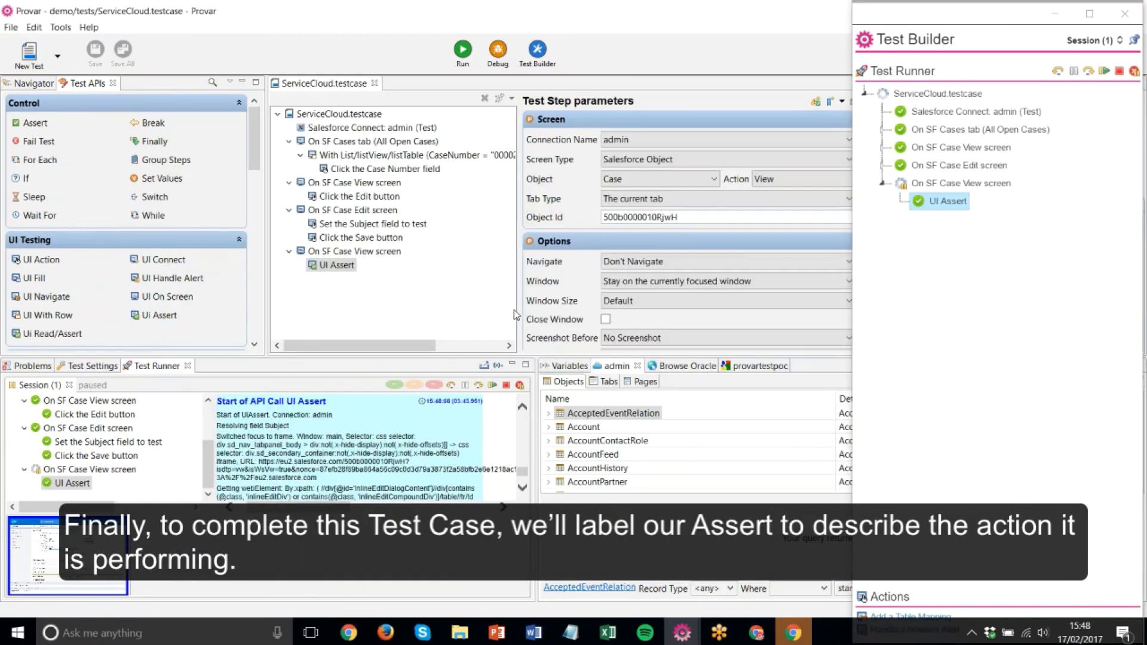
Rename the UI Assert step to 'Check my subject data'.
{"action": "left_click", "coordinate": [337, 265]}
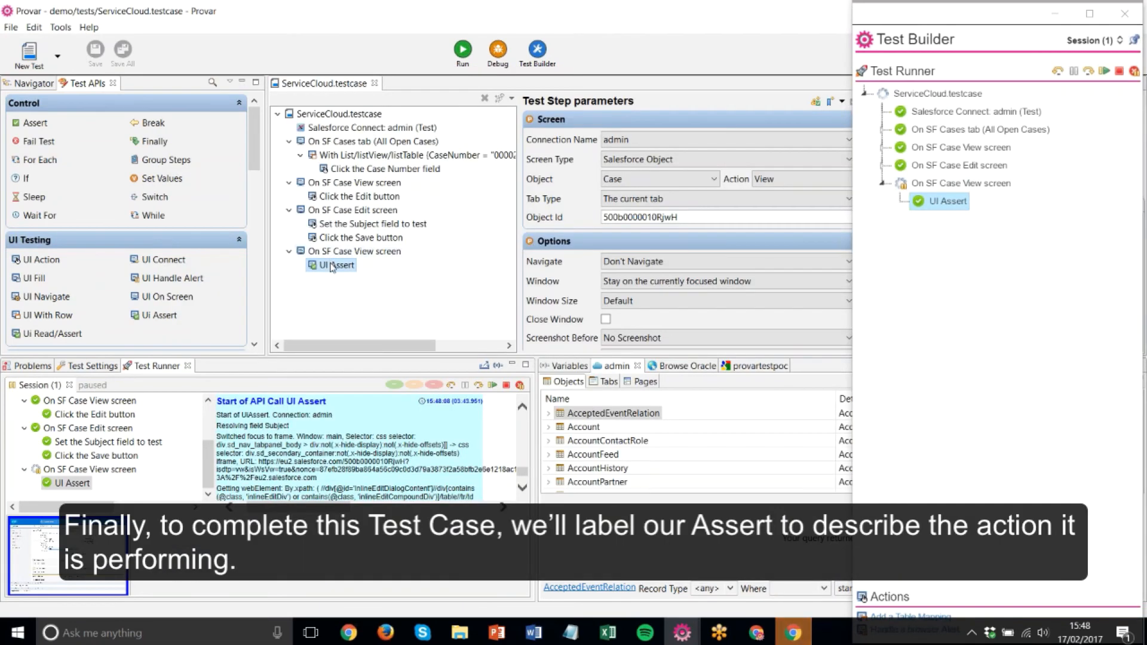
{"action": "right_click", "coordinate": [336, 265]}
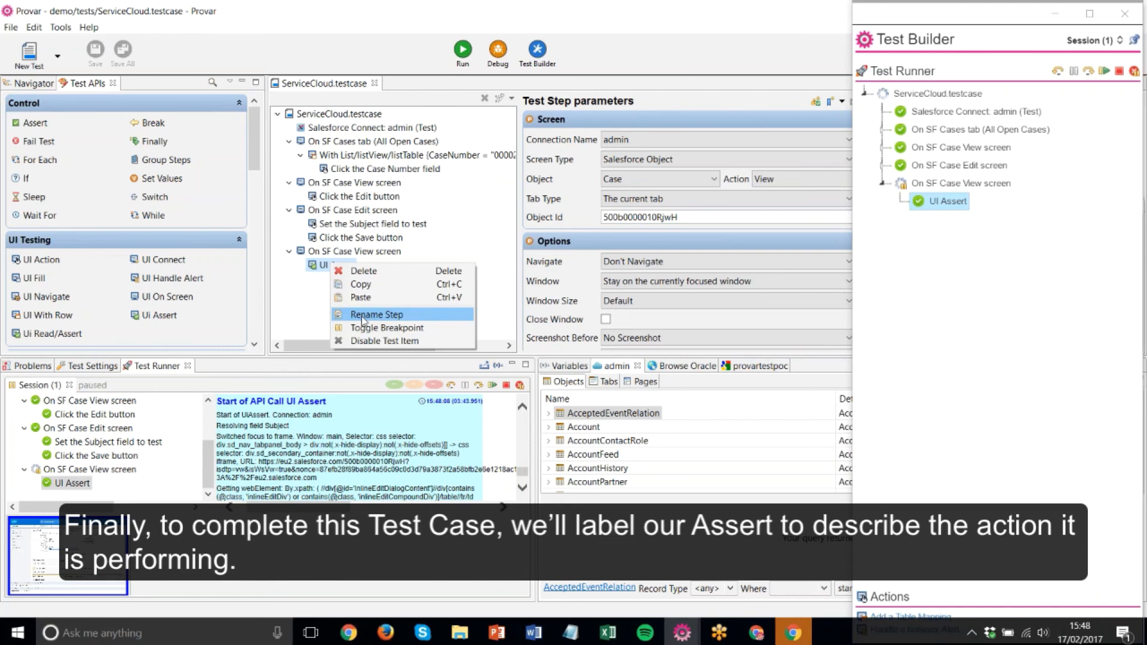
{"action": "left_click", "coordinate": [377, 313]}
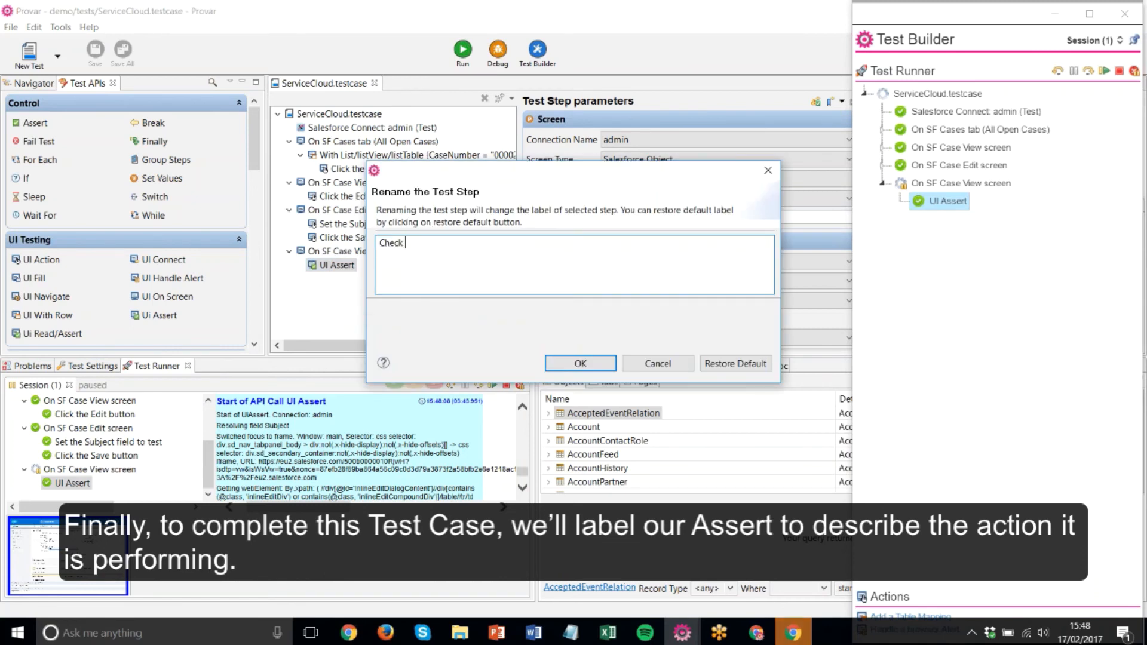
{"action": "type", "text": "my subject data"}
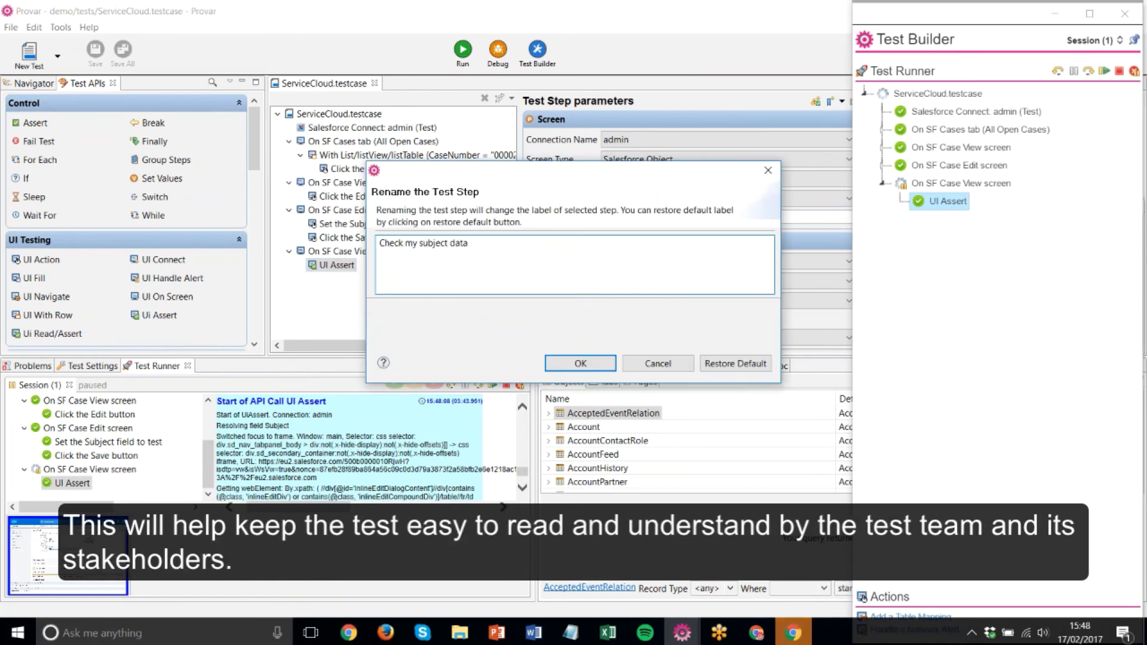
{"action": "left_click", "coordinate": [579, 363]}
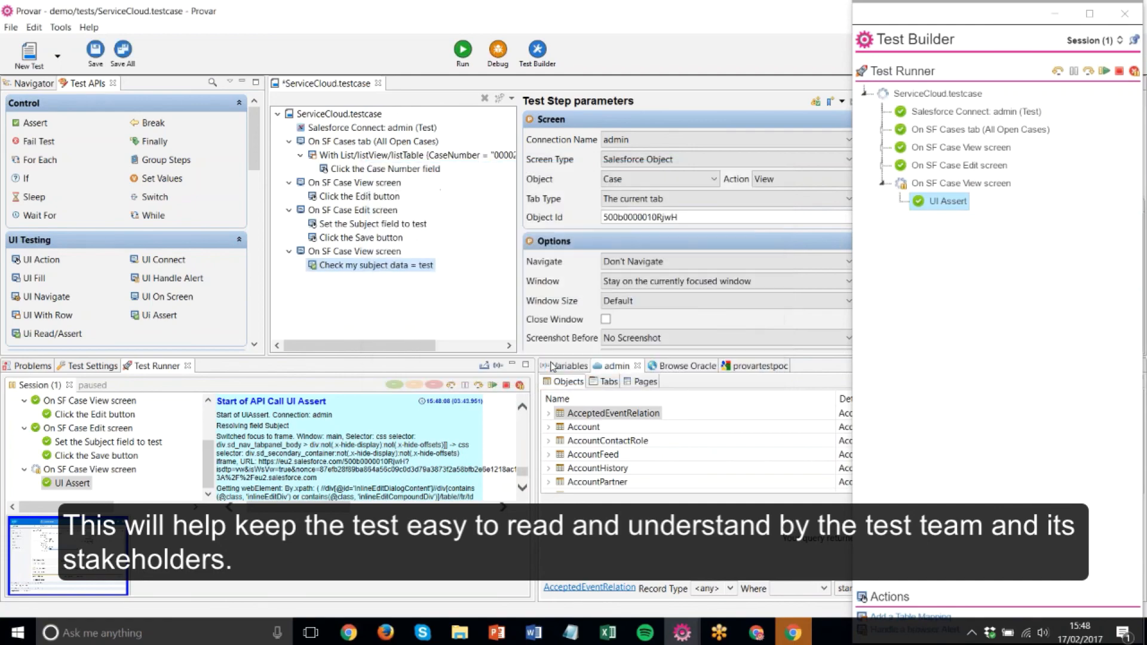